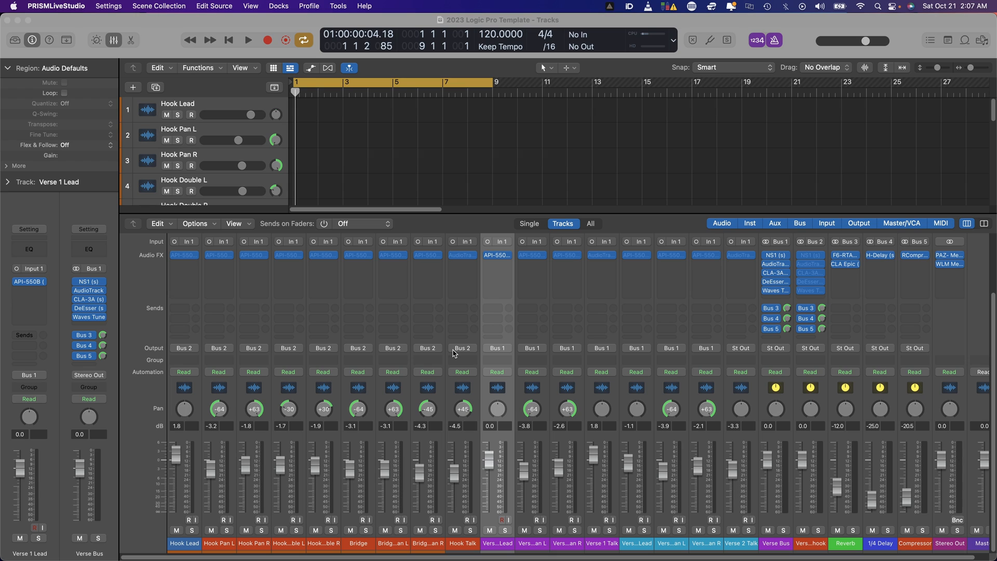
mouse_move(196, 274)
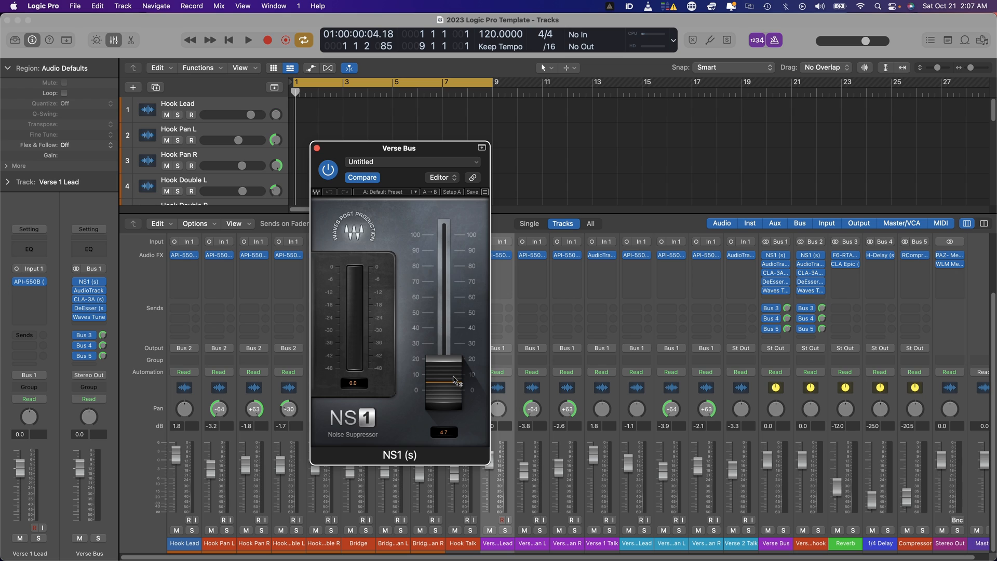
mouse_move(355, 285)
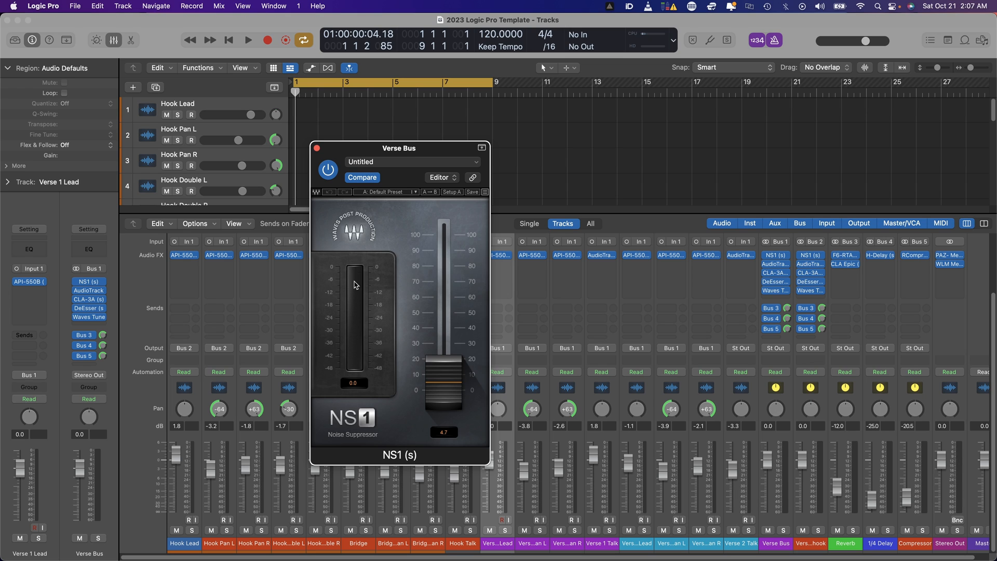
mouse_move(364, 297)
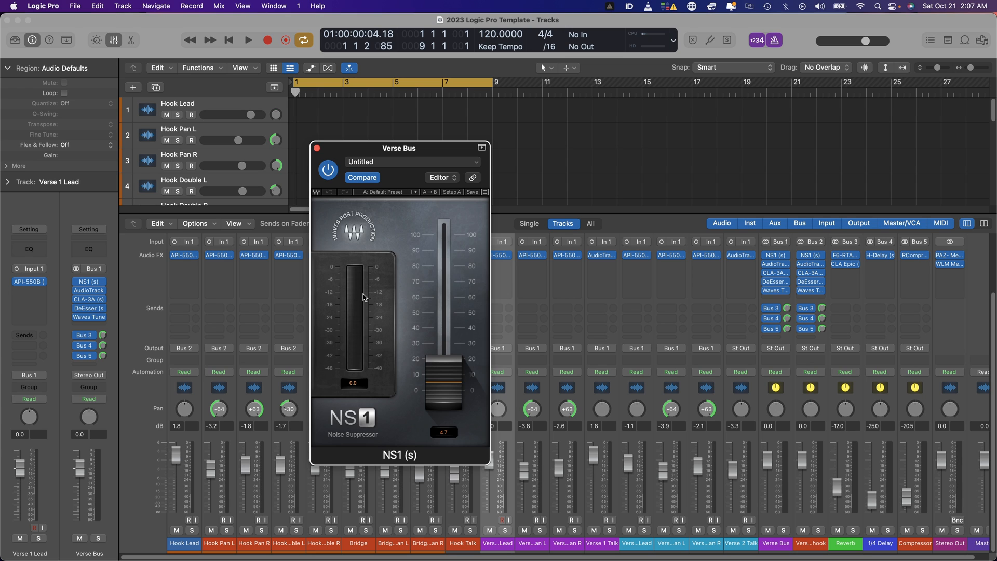
- Review the AudioTrack EQ settings on the Verse Bus and close its window
click(316, 147)
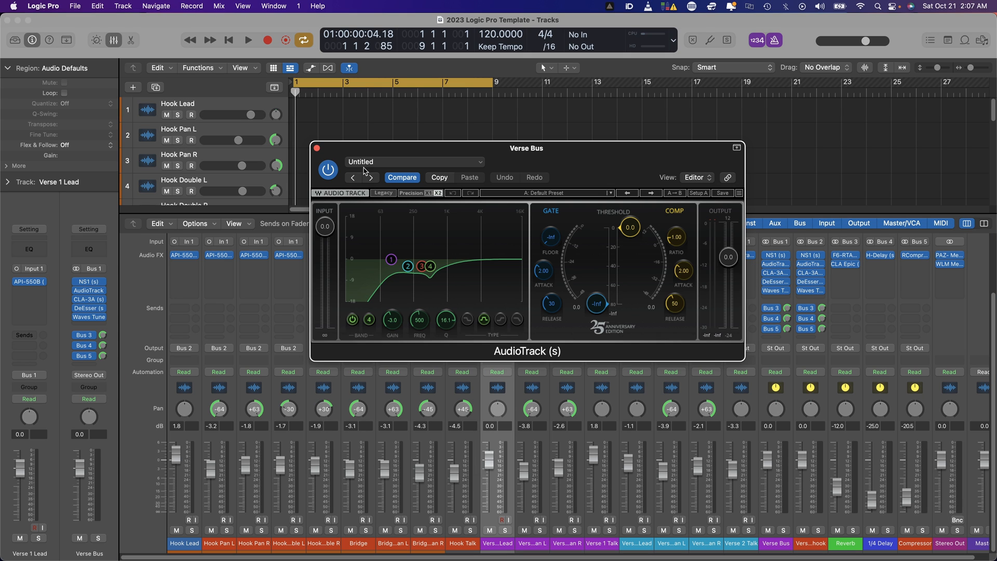
click(317, 148)
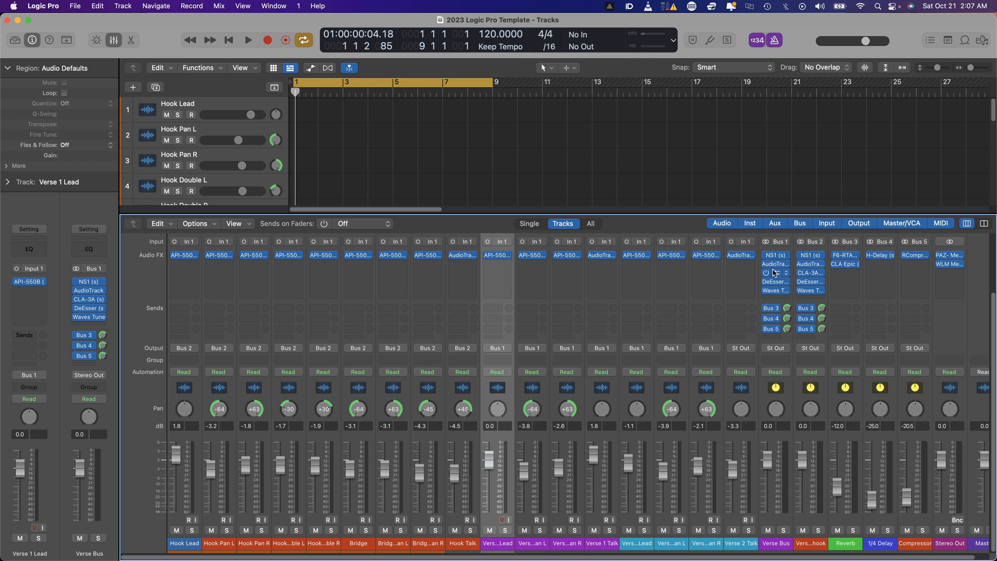
- Review the CLA-3A compressor on the Verse Bus and close it so the mixer shows
click(775, 272)
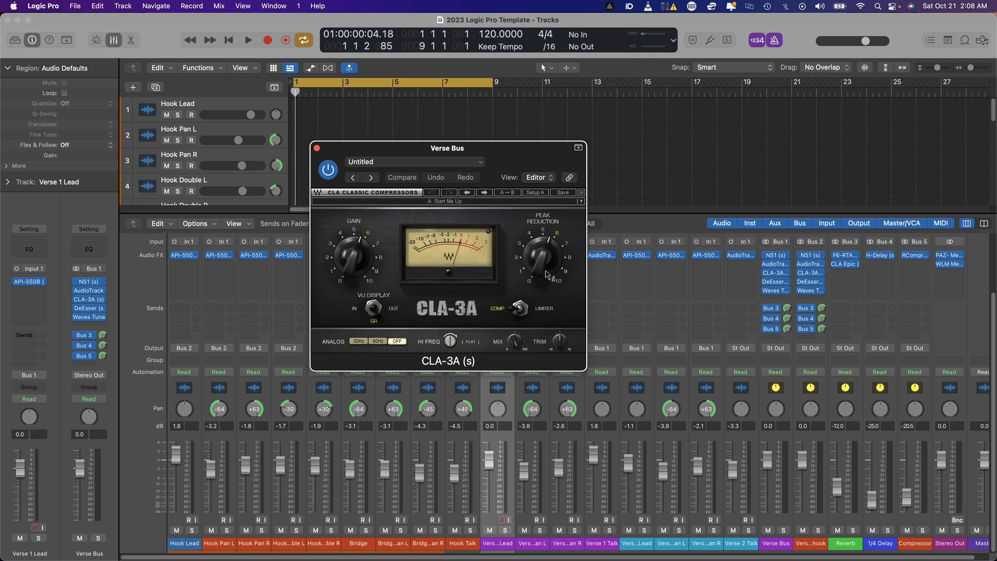
mouse_move(451, 258)
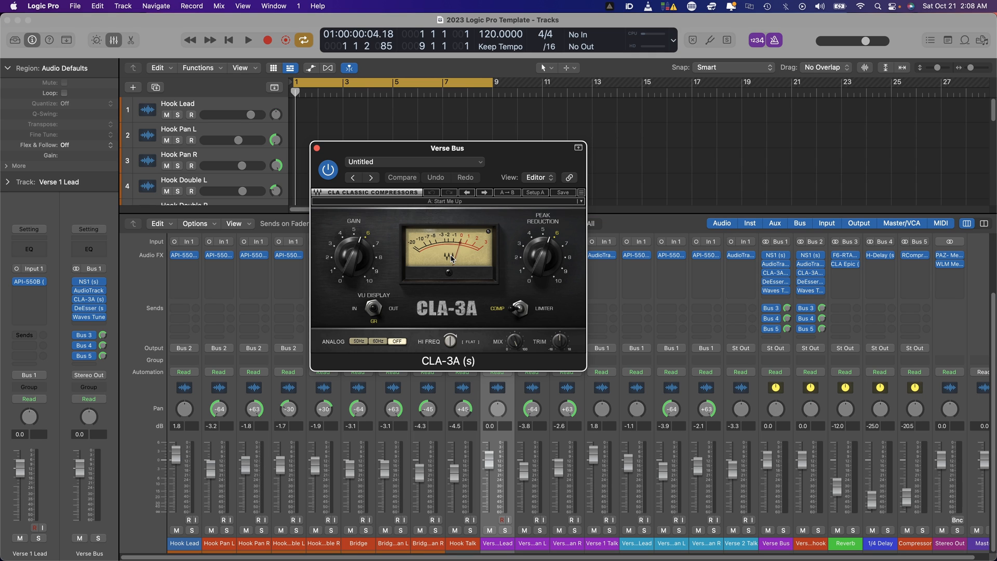
mouse_move(561, 260)
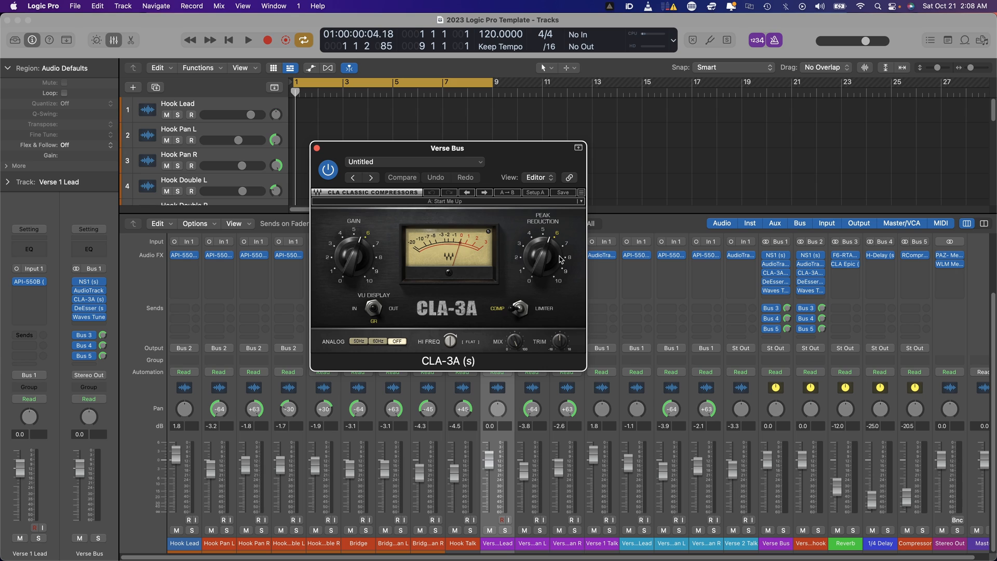
mouse_move(364, 185)
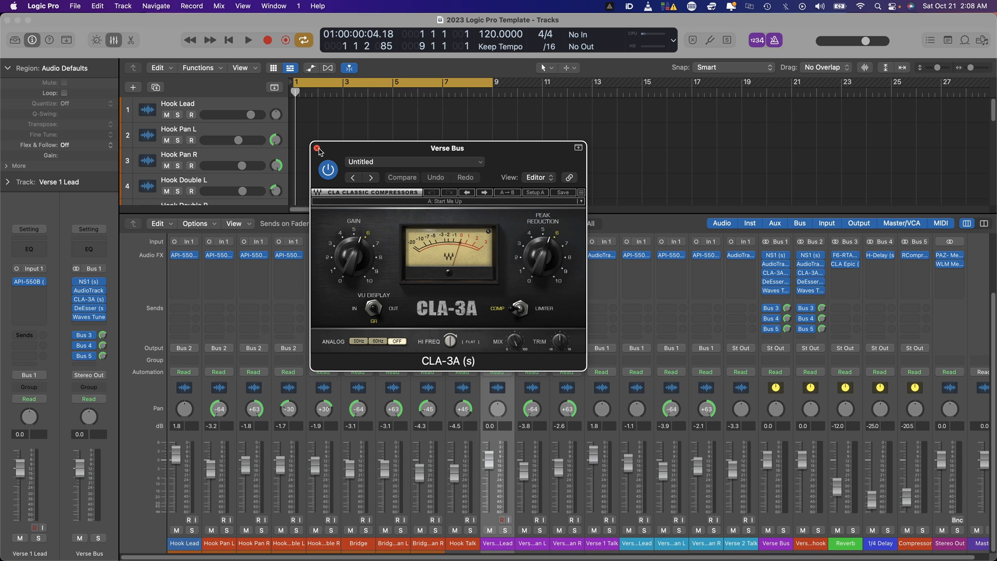
click(318, 148)
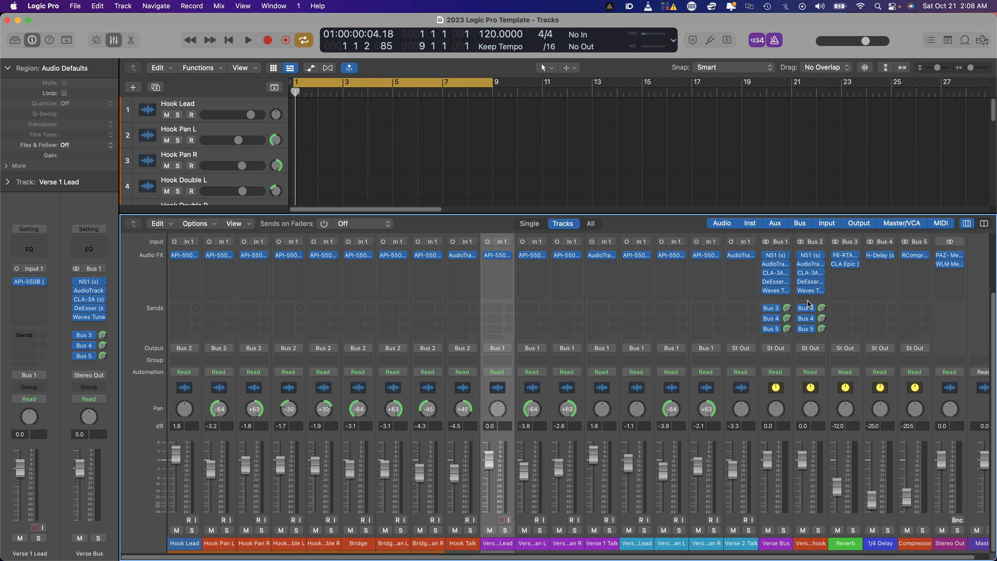
- Review the Verse Bus DeEsser with its Male Ess preset, then close it
click(773, 281)
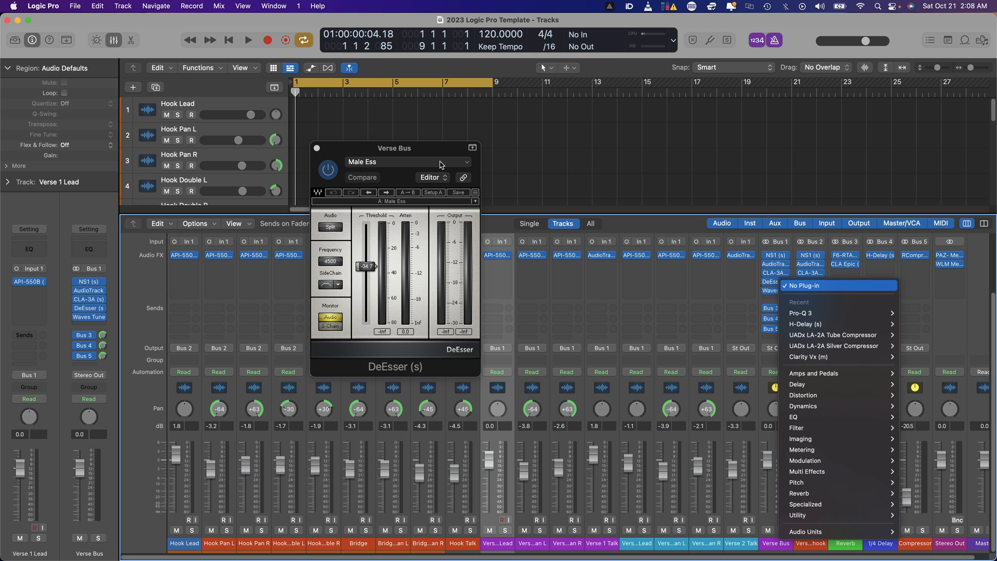
click(804, 284)
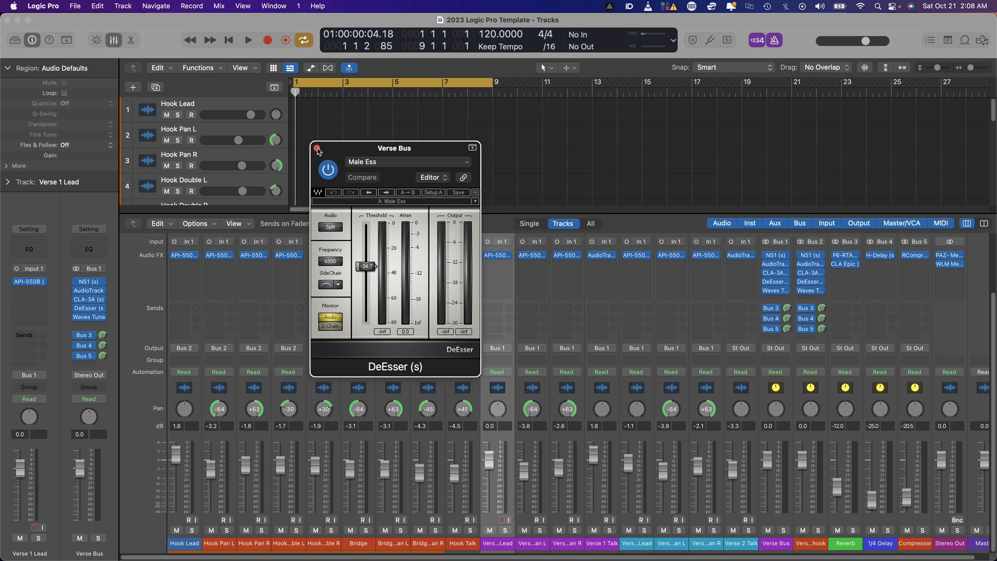
mouse_move(412, 245)
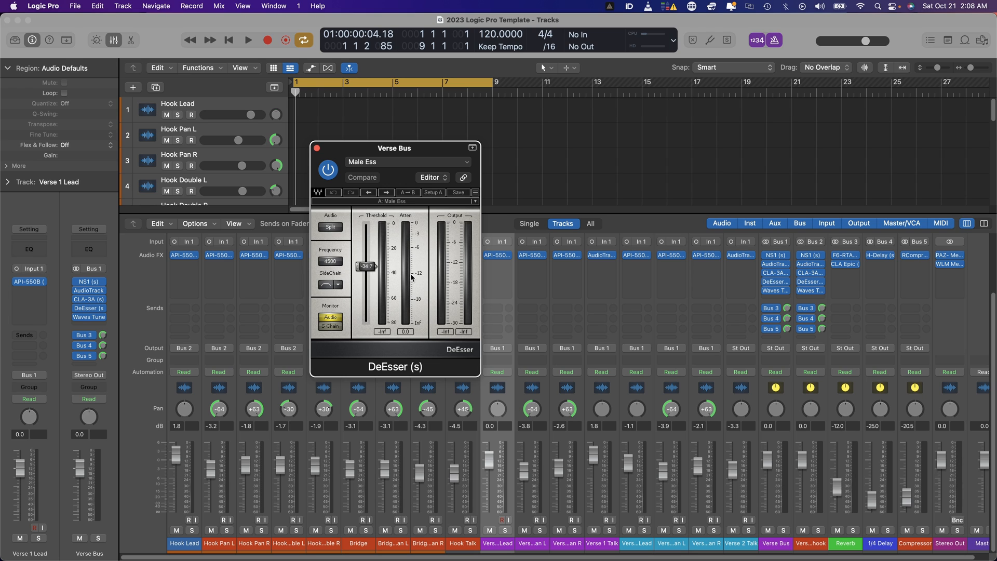
mouse_move(380, 161)
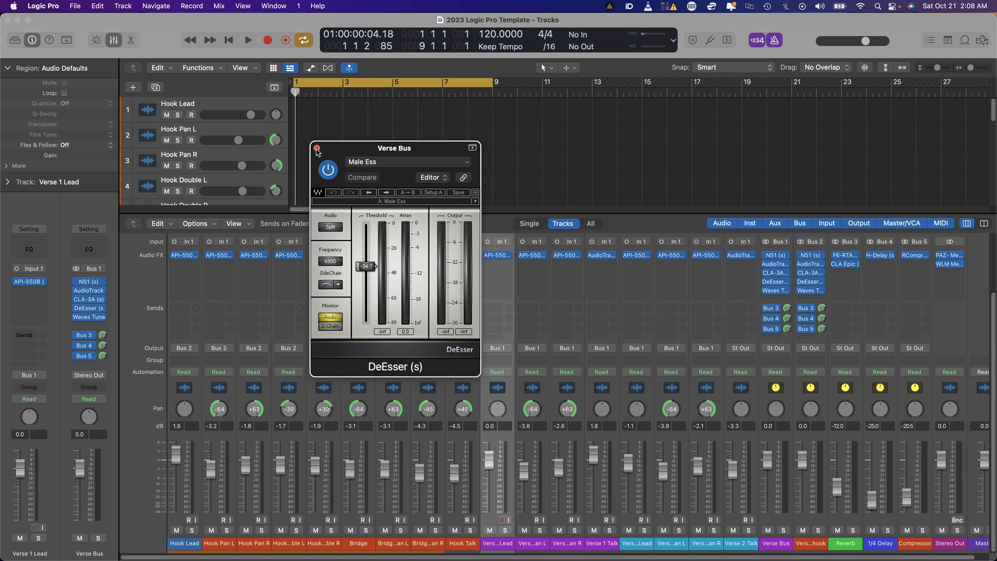
click(88, 309)
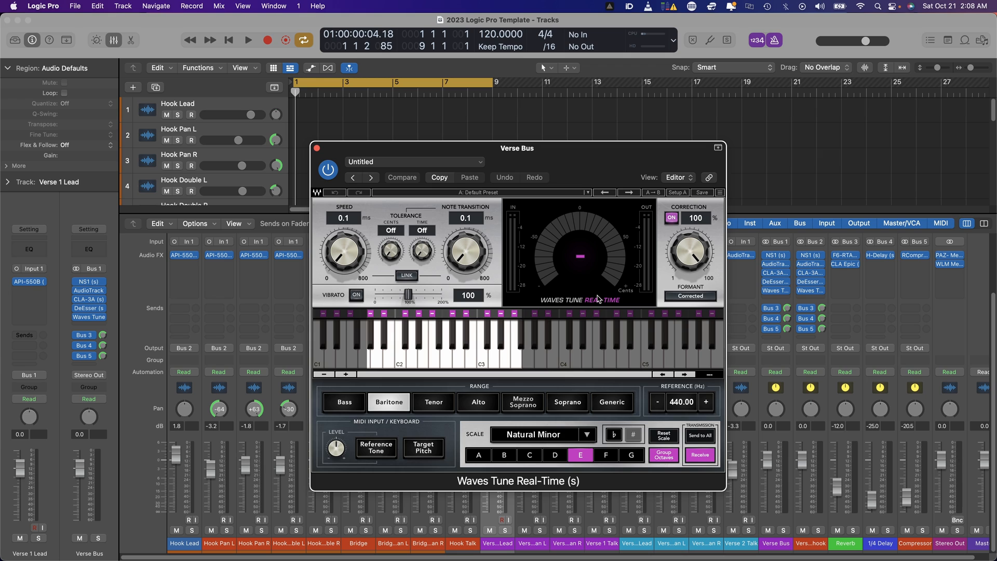
mouse_move(689, 254)
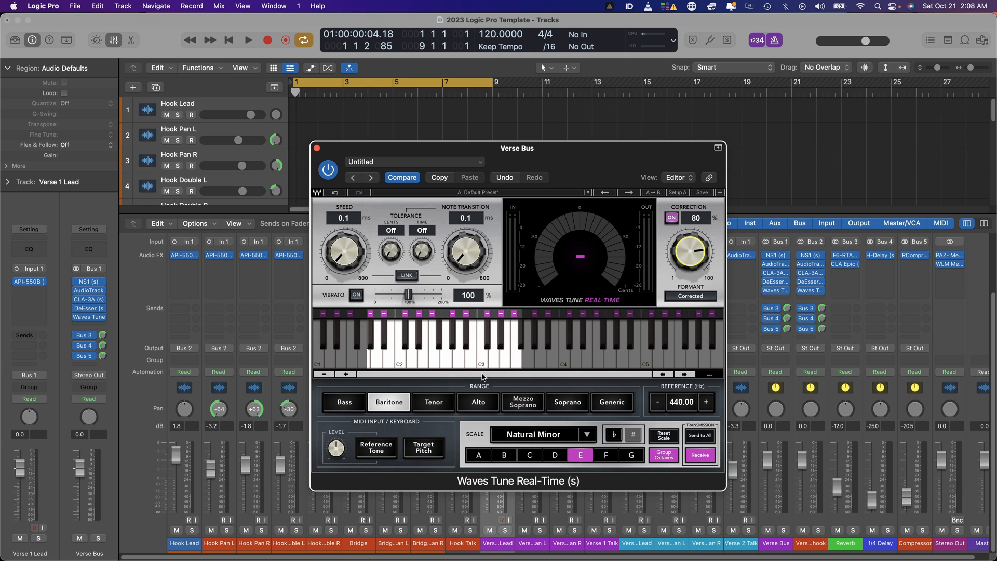
mouse_move(412, 410)
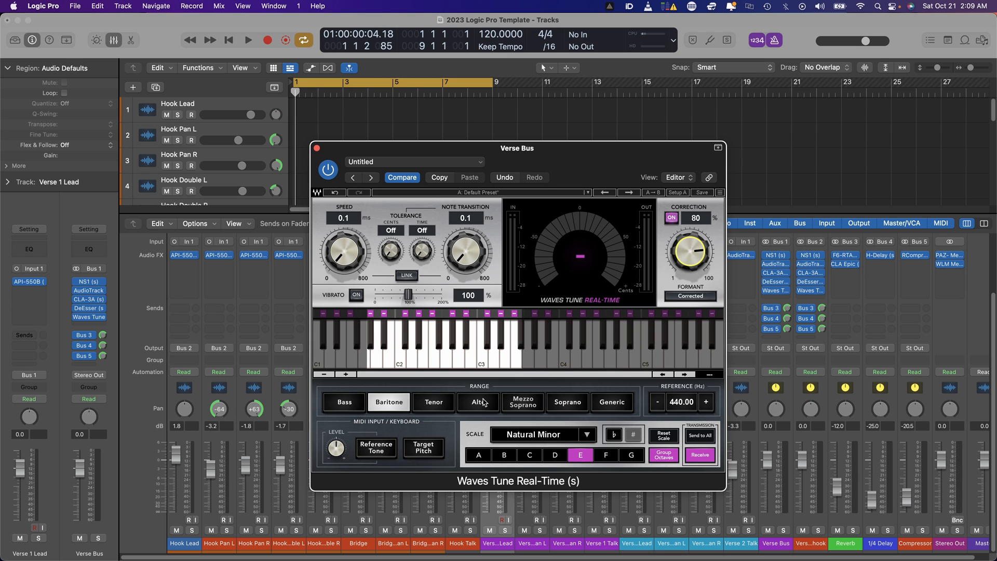
- Close the Waves Tune window and check the mic in the Audient iD mixer
click(316, 147)
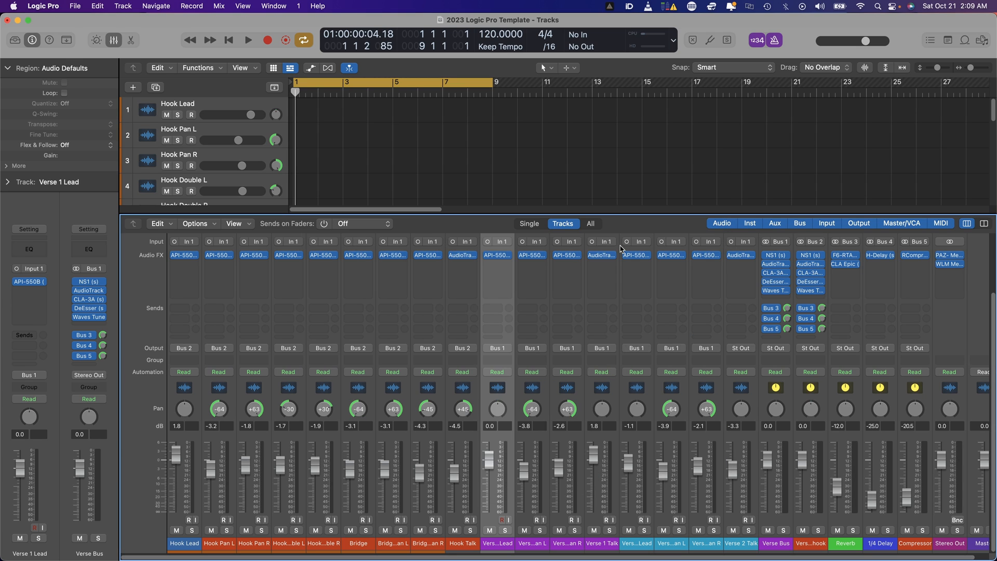
mouse_move(635, 541)
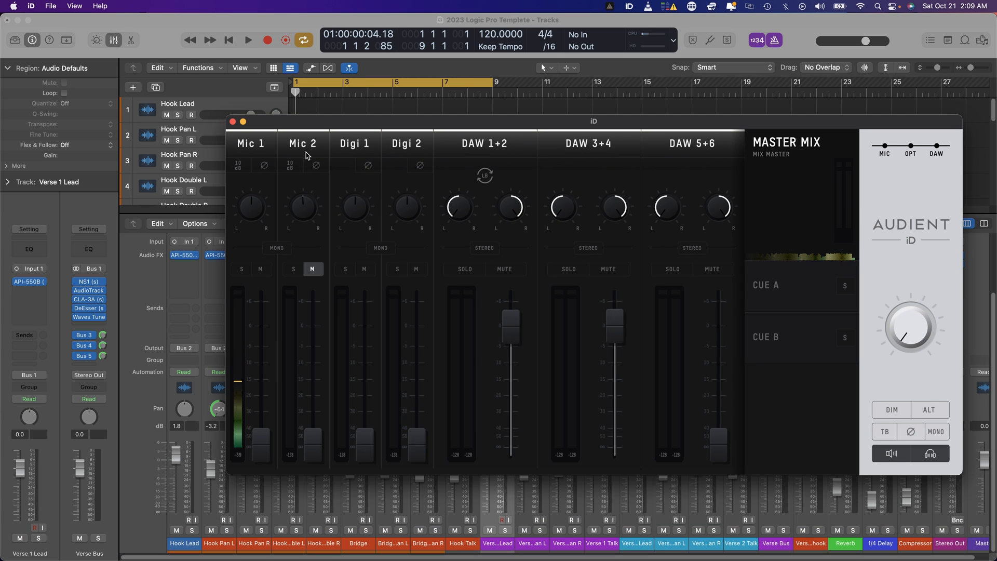
click(233, 122)
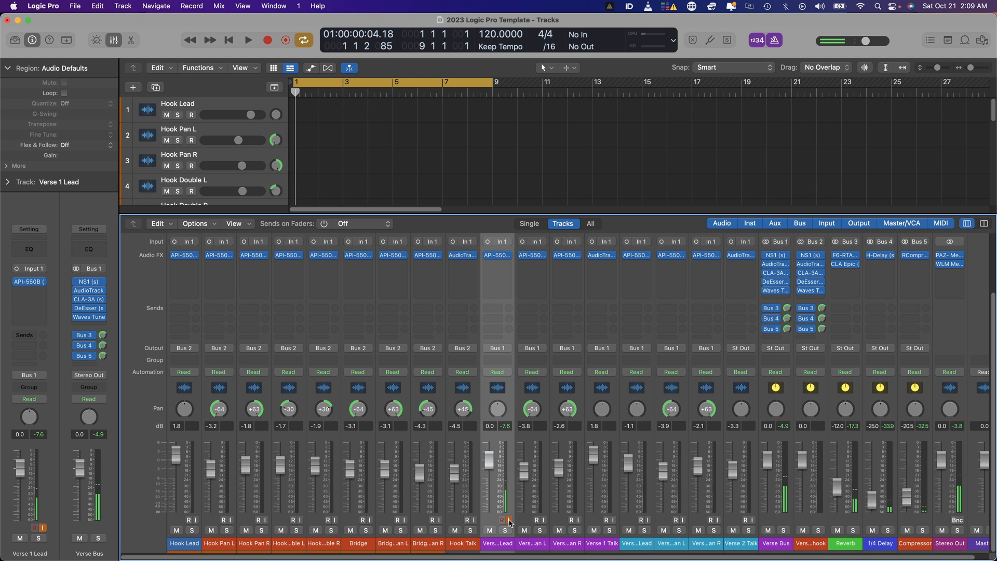
mouse_move(579, 497)
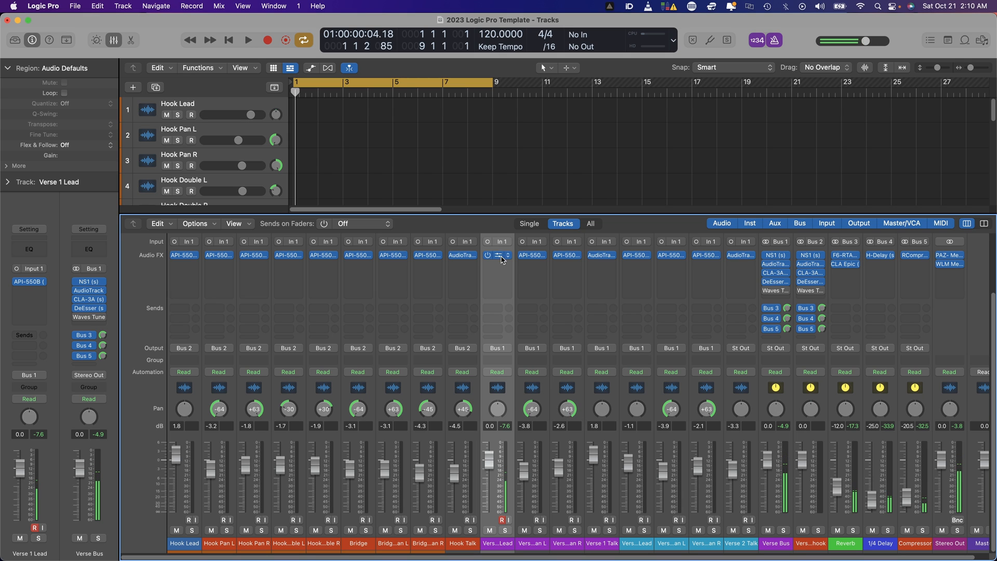
- Look over the API-550B equalizer on Verse 1 Lead and close its window
double_click(499, 255)
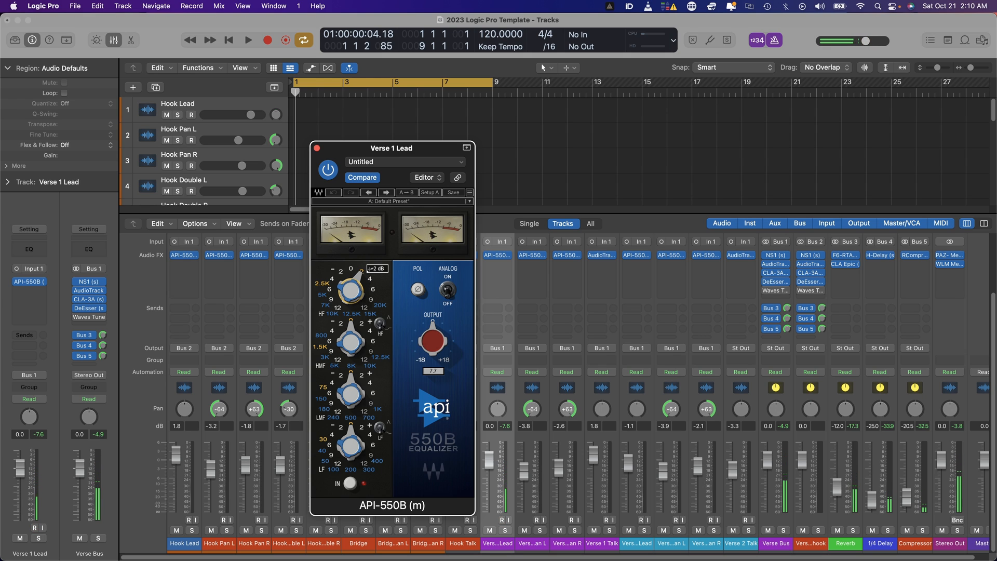
click(35, 527)
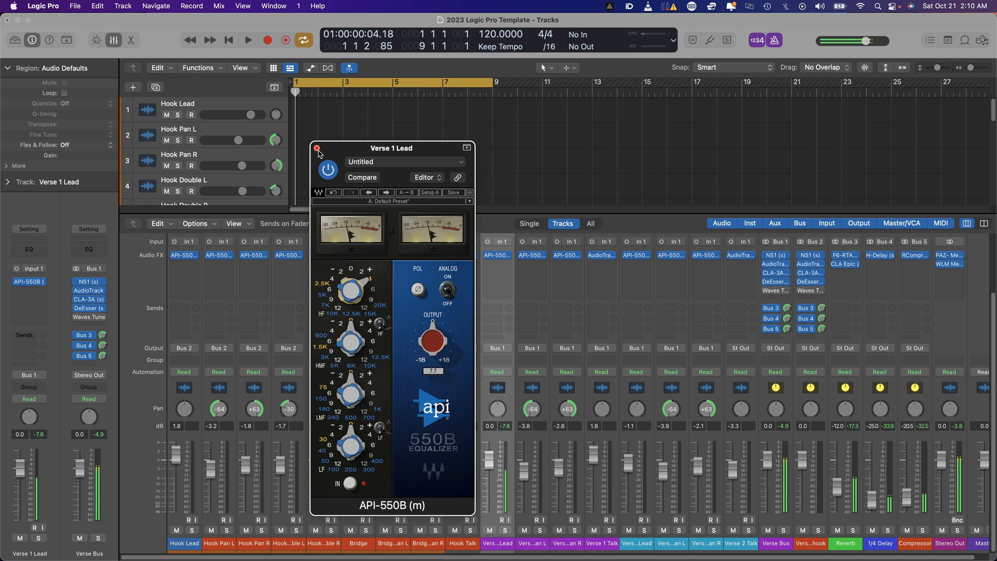
click(318, 153)
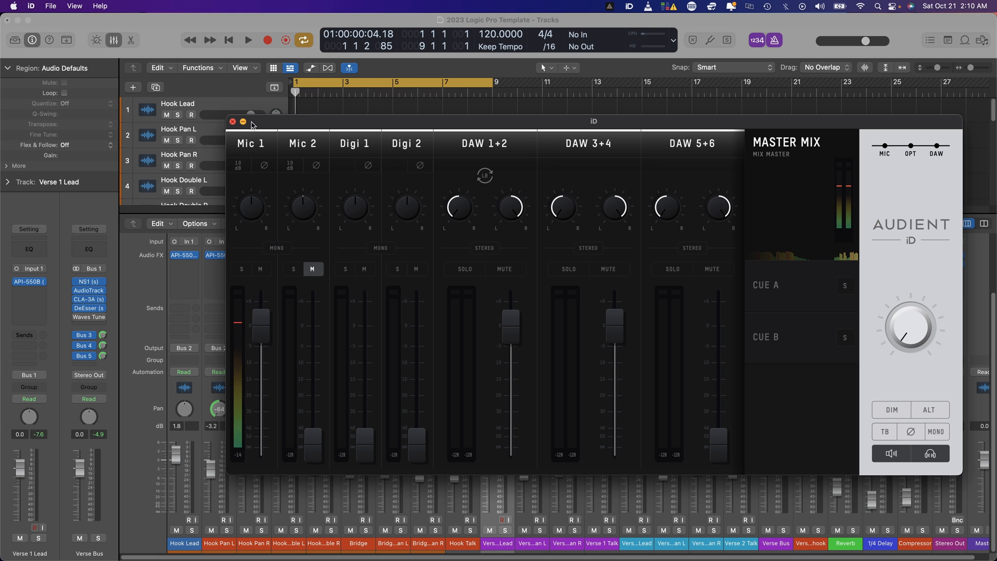
- Close the Audient iD mixer window, returning to Logic Pro's full mixer
click(233, 122)
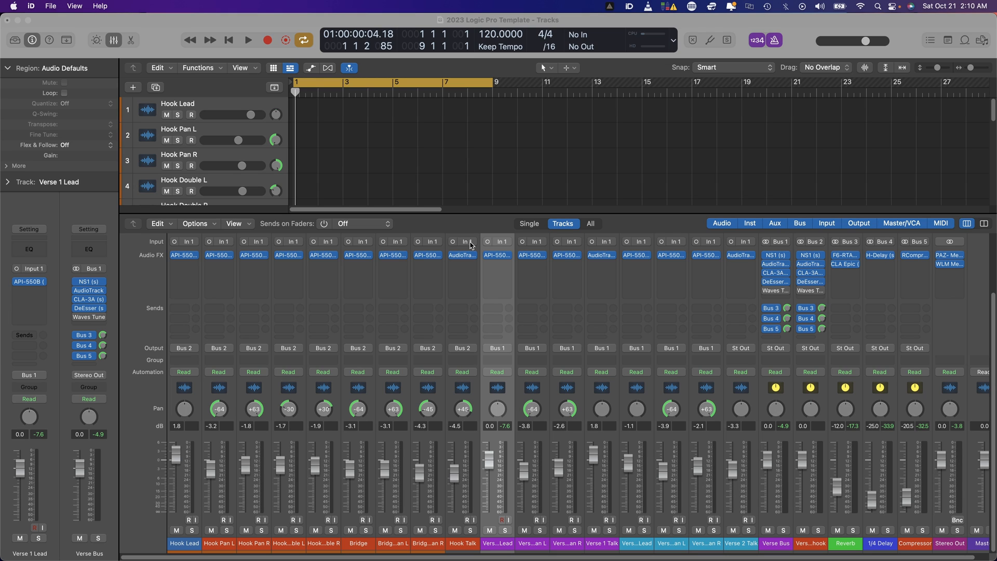
mouse_move(683, 214)
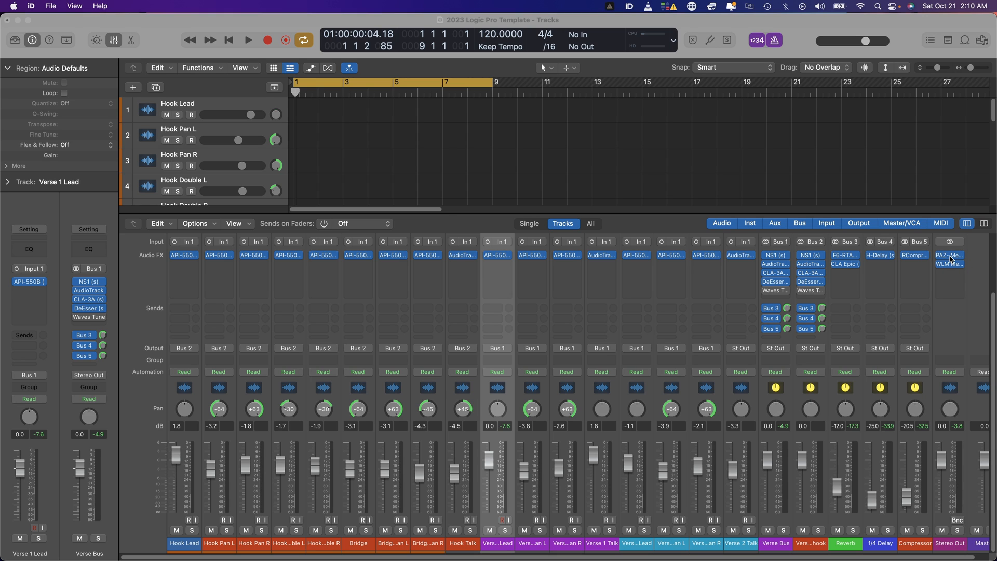
click(948, 256)
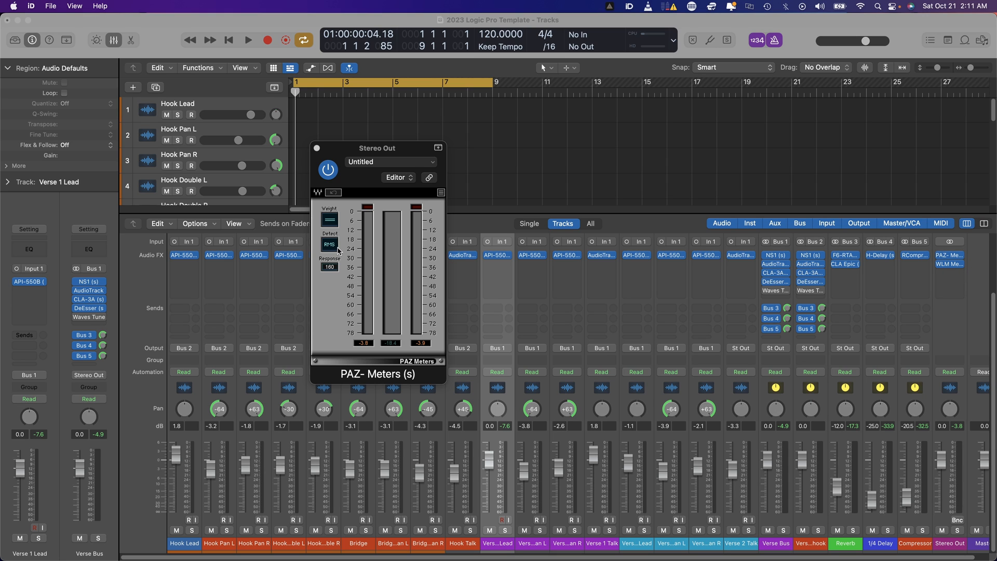
mouse_move(389, 266)
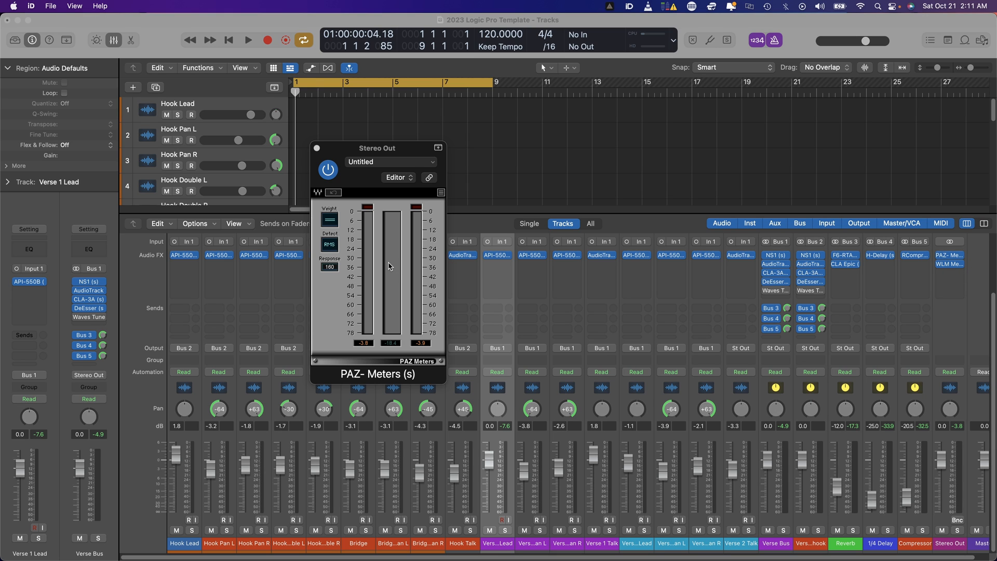
mouse_move(392, 250)
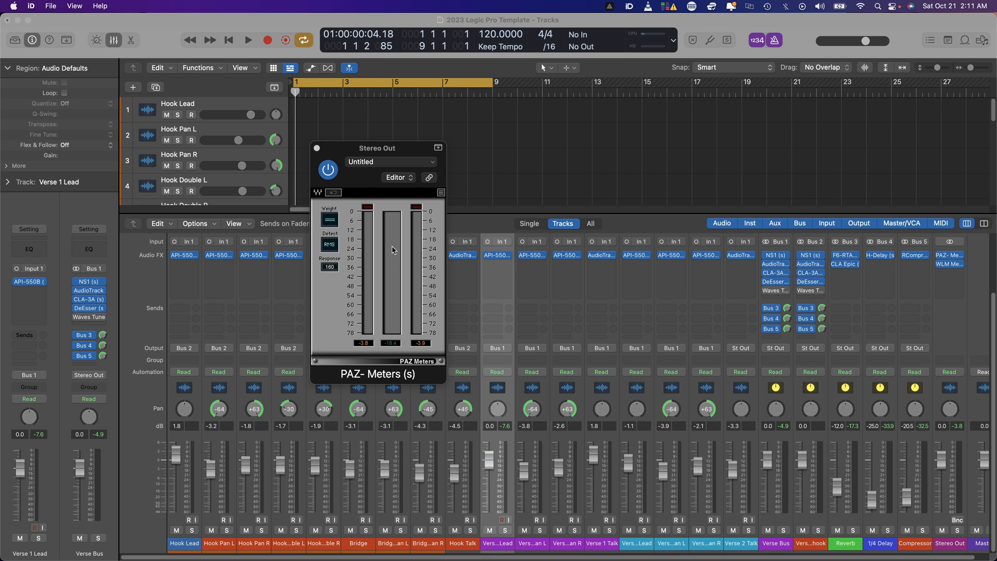
click(317, 147)
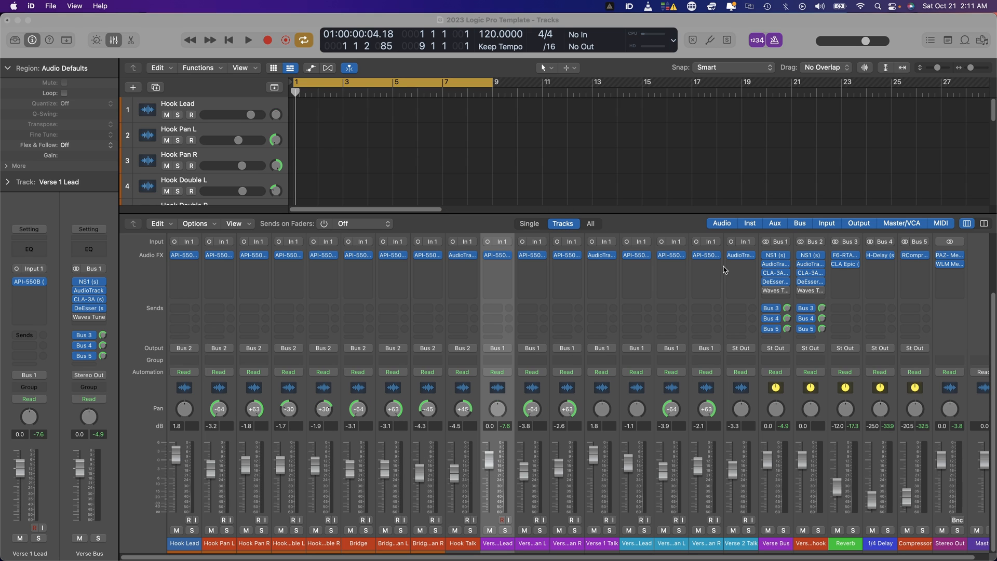
mouse_move(768, 296)
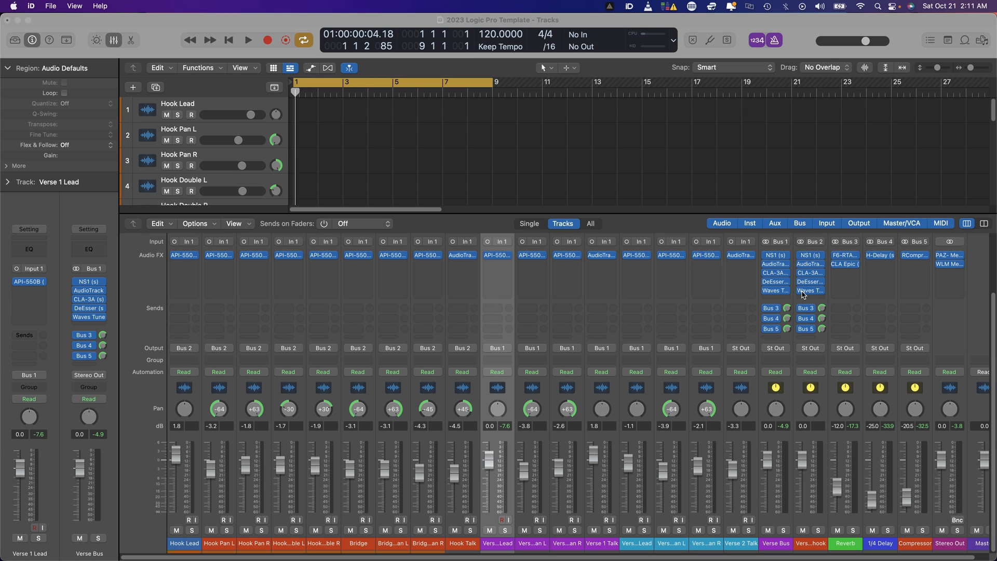
mouse_move(591, 169)
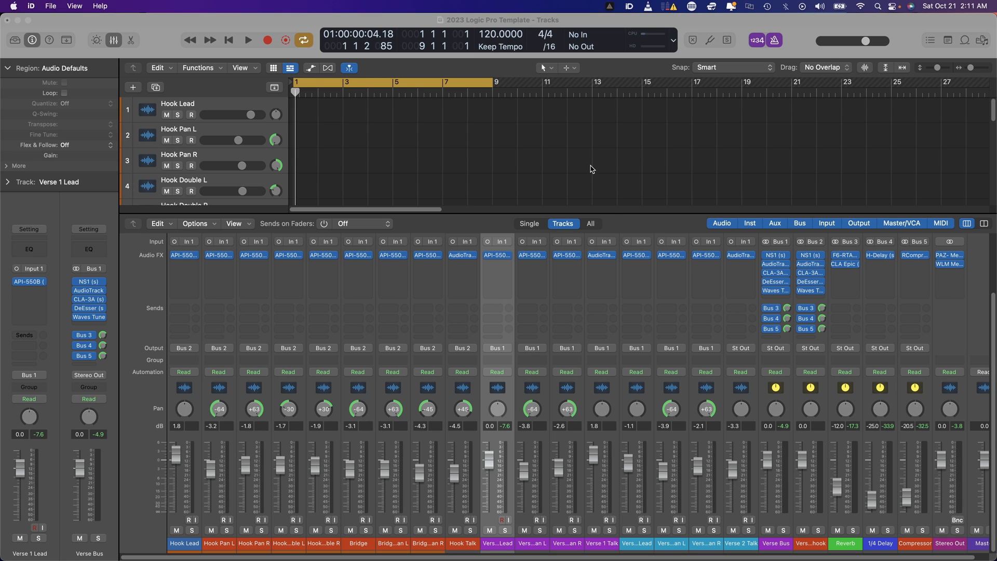